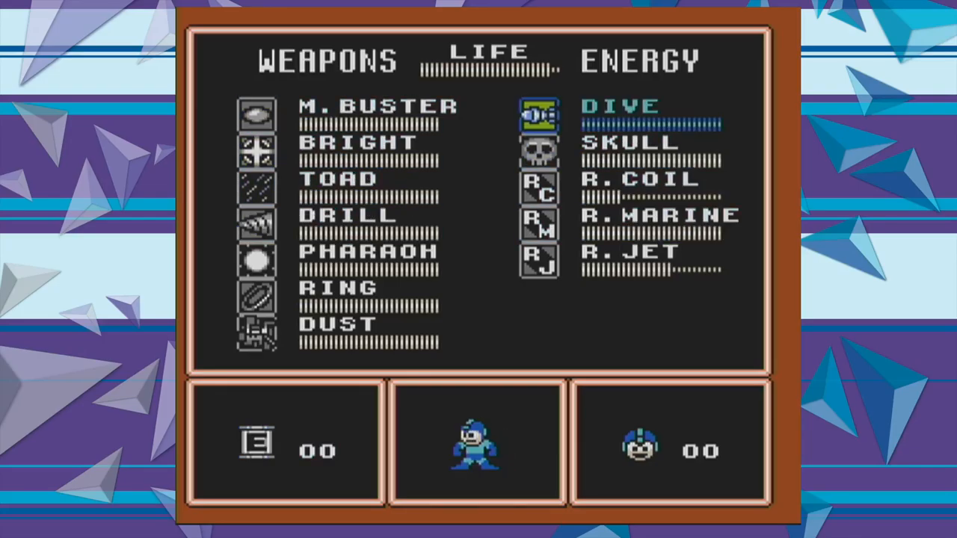
Step: Close the weapons menu and climb the ladder on the left through the pipe section
key("escape")
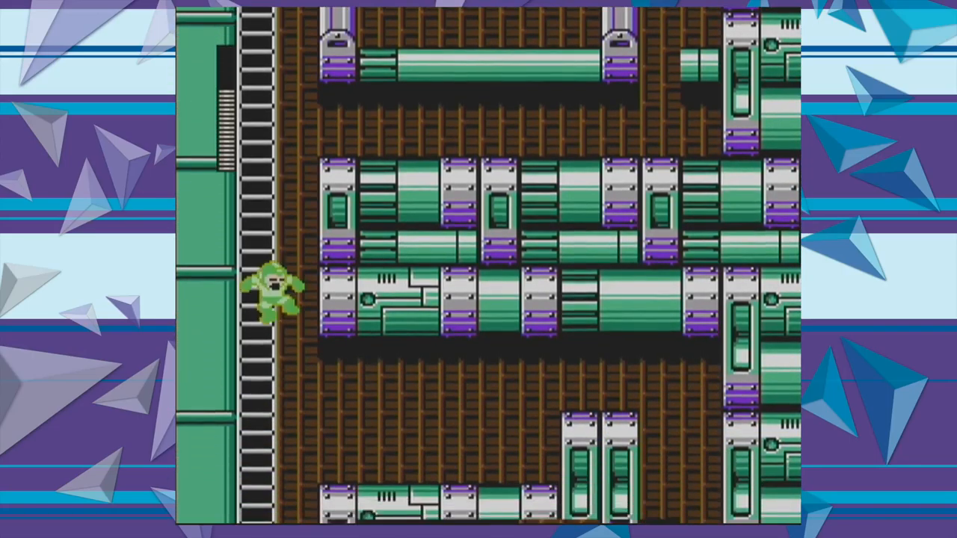
Step: Climb to the top, run right through the pipe corridors and enter the boss room door
key("Up")
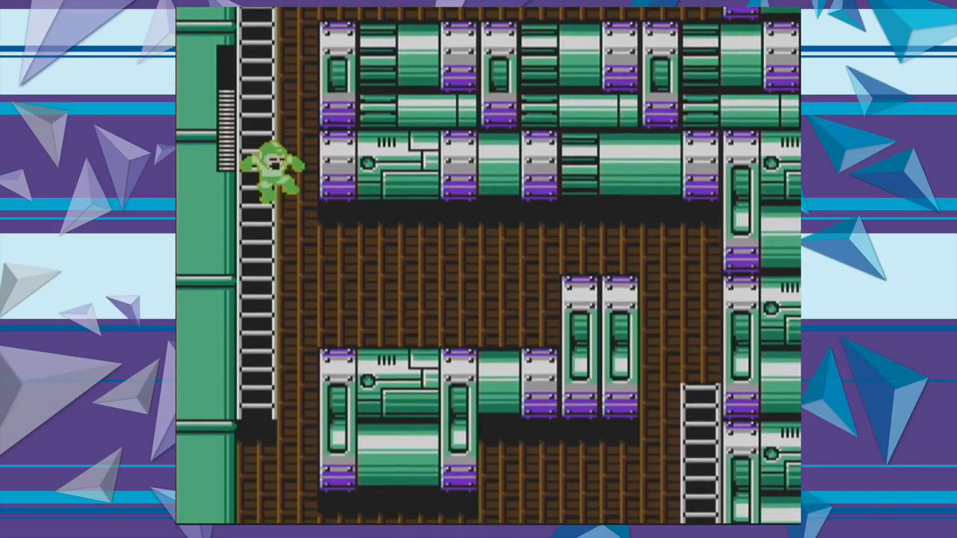
key("Up")
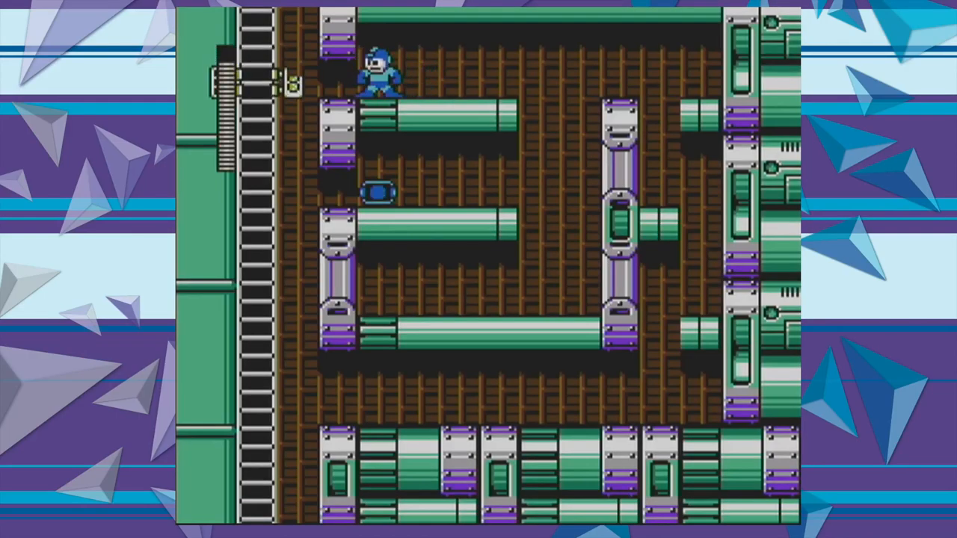
key("start")
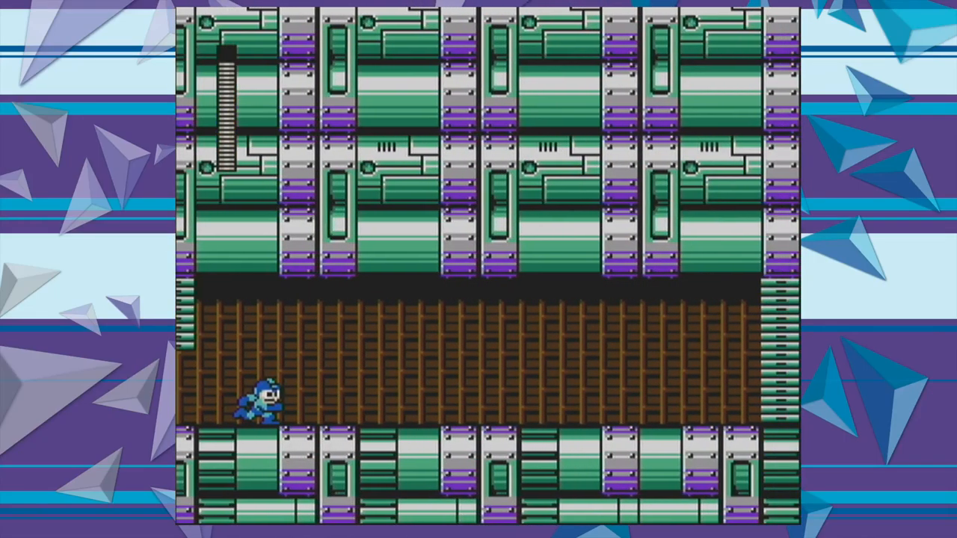
key("right")
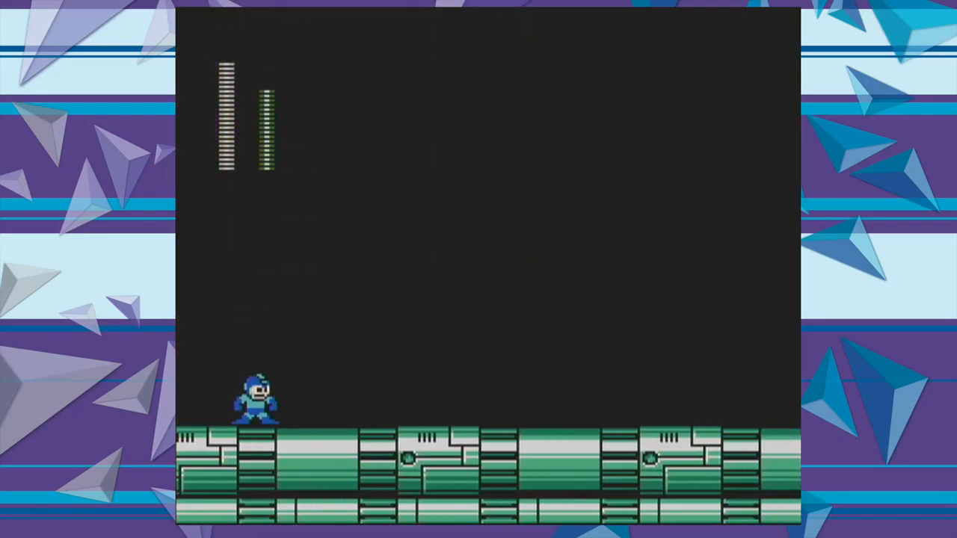
Step: Move right toward the corridor end before pausing to the weapons menu with R.COIL
key("Right")
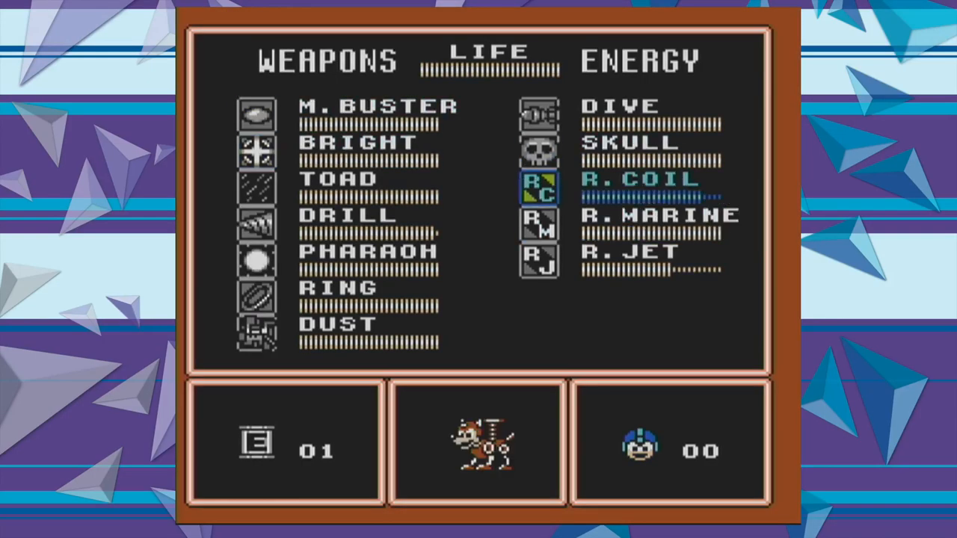
Step: Unpause and resume play standing on the floor of the long pipe corridor
key("escape")
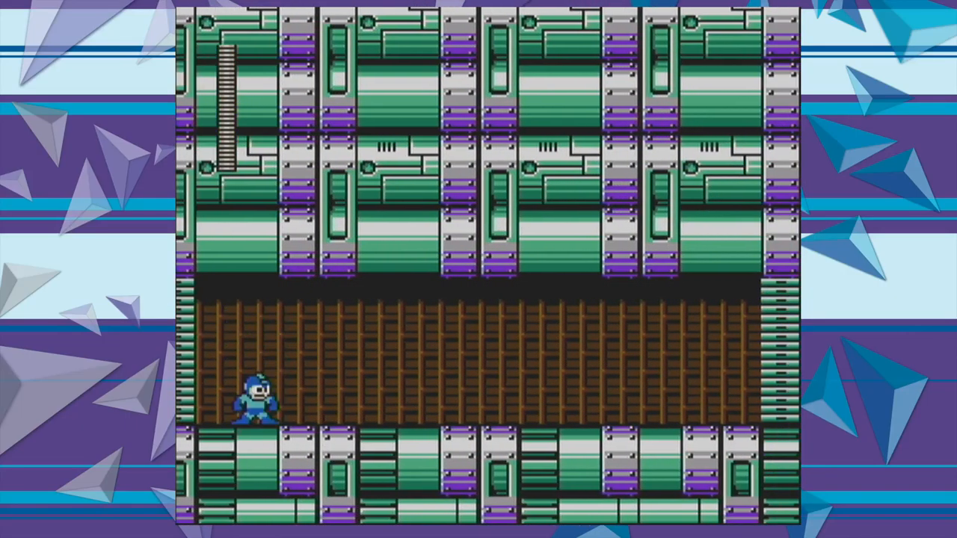
Step: Pause to the weapons menu and move the selection down from Toad to Drill
key("Right")
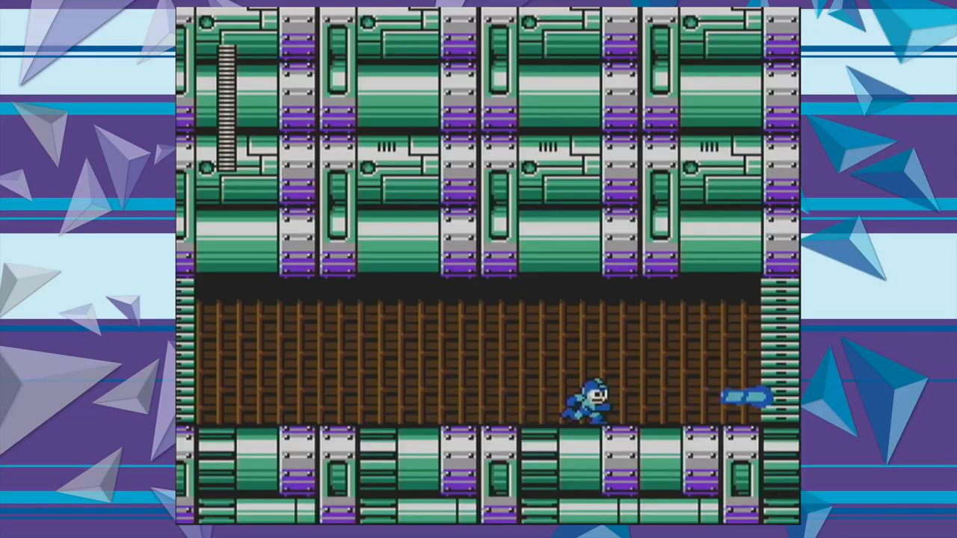
key("Start")
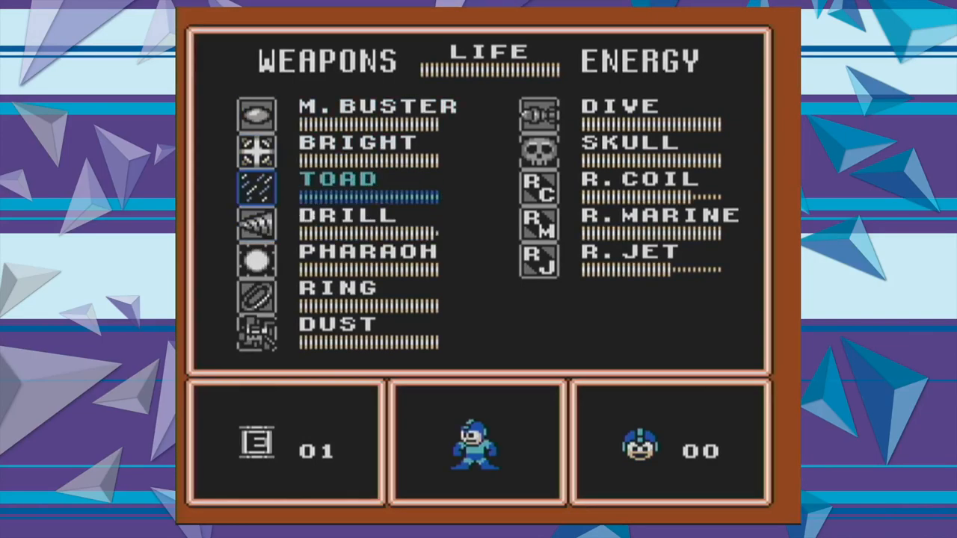
key("down")
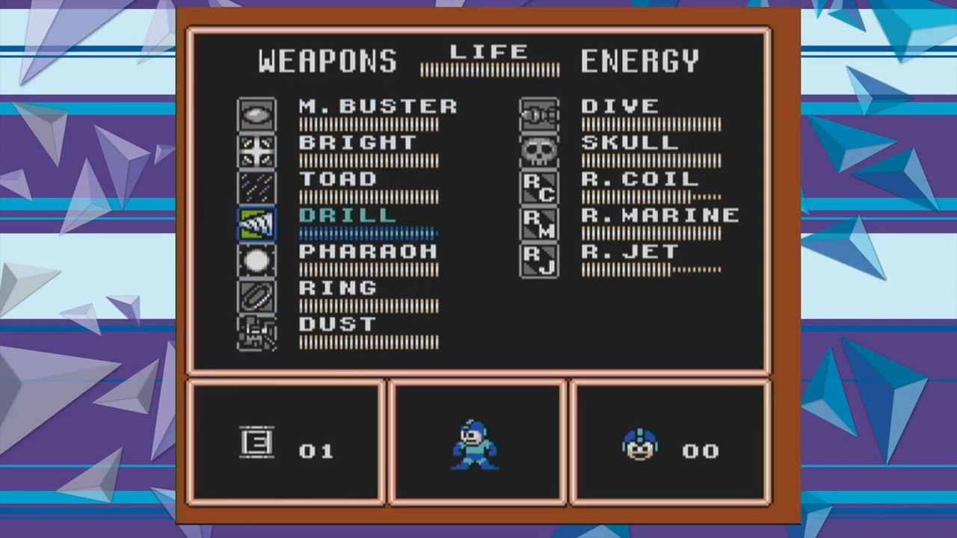
key("down")
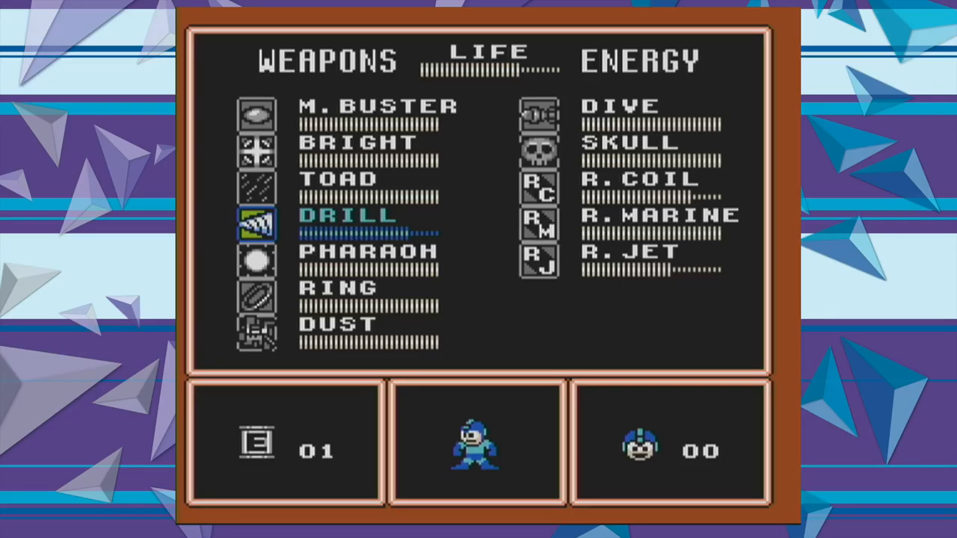
Step: Resume play with Drill equipped and fight into the dark machinery chamber
key("down")
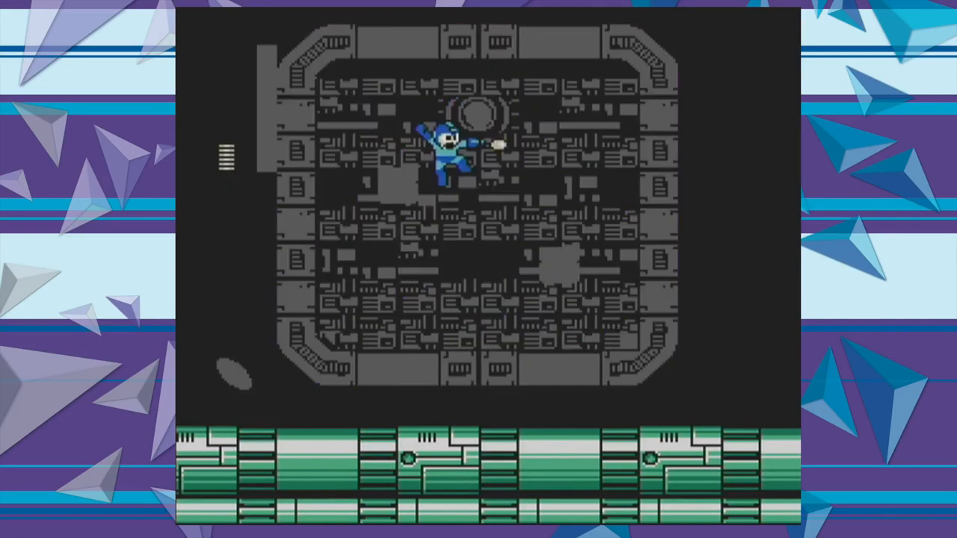
Step: Continue right past the machine boss to the floor beside the purple pipes
key("start")
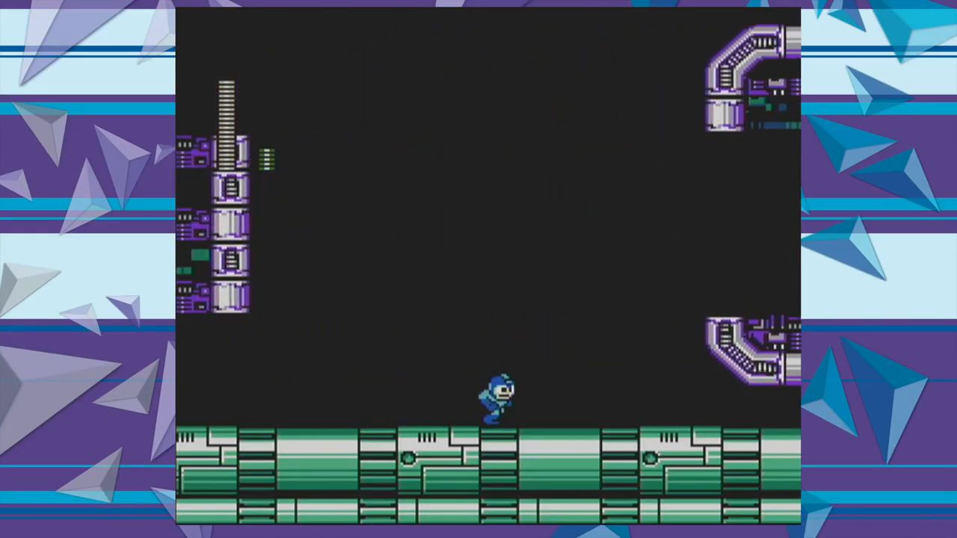
Step: Run right through the stage to the brass pipe platforms in the open sky
key("Right")
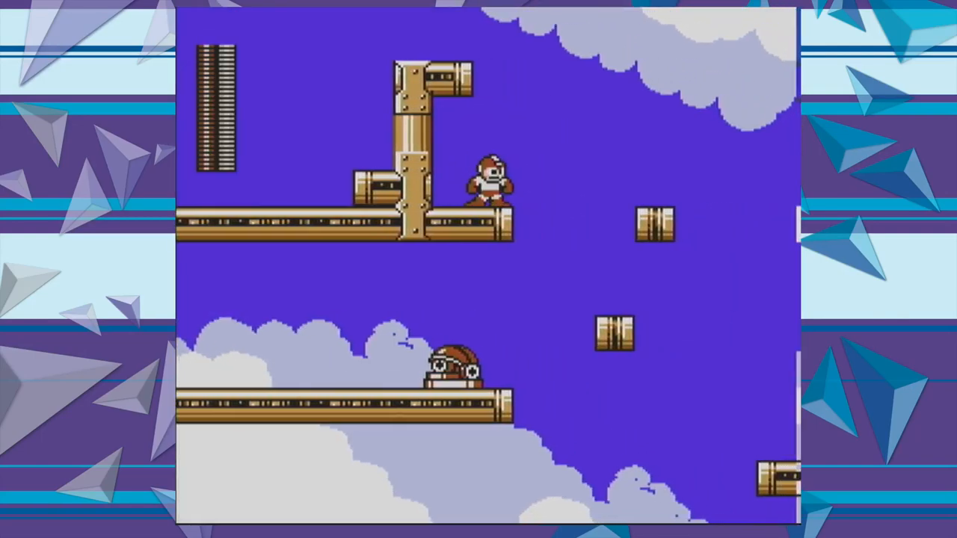
Step: Pause to review the weapons with R.COIL chosen, then close the menu to keep climbing
key("start")
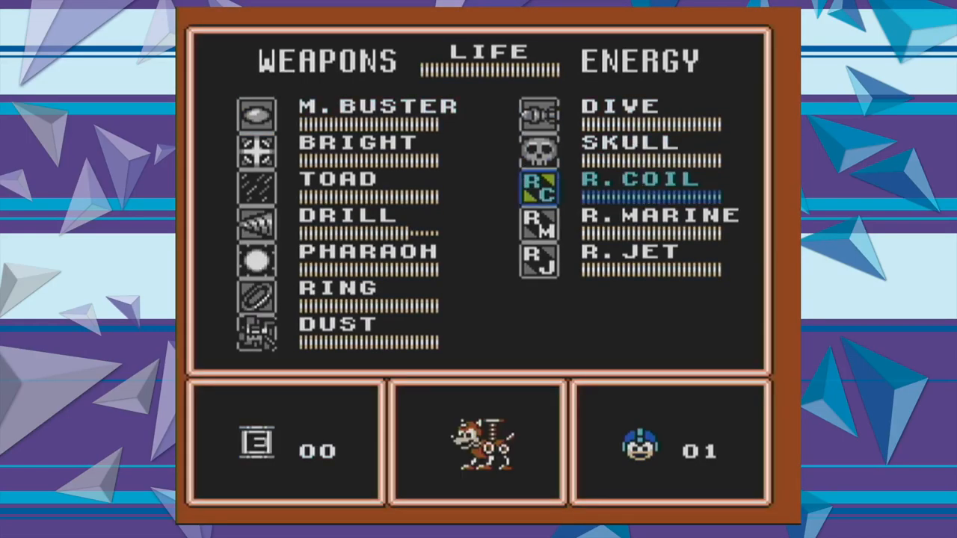
key("escape")
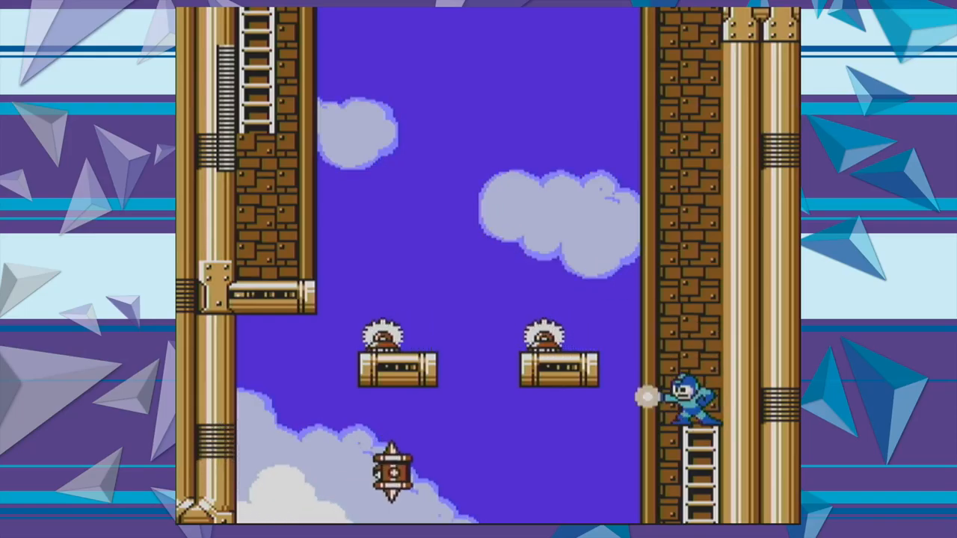
Step: Keep climbing the tower shaft ladder past the spiked enemies and blade platforms
key("start")
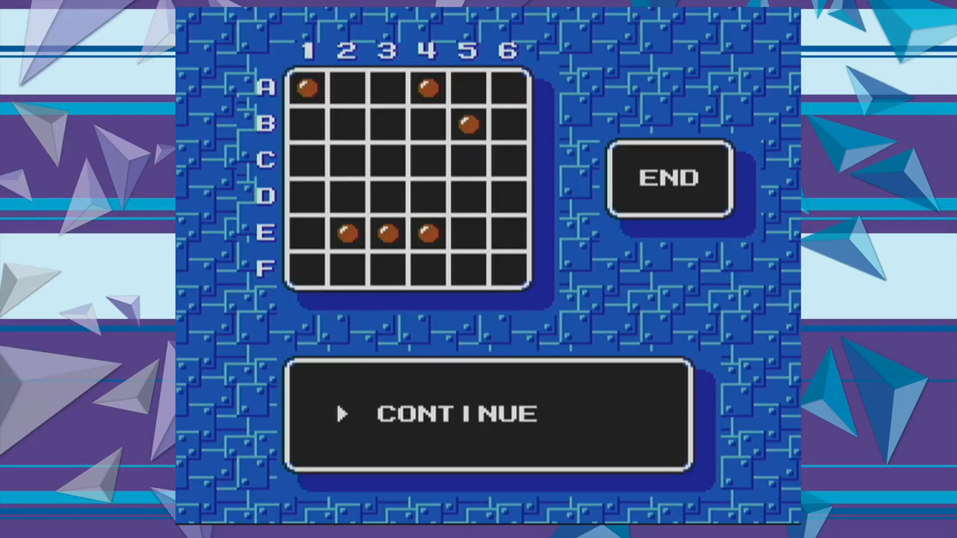
Step: Continue the stage from the password screen
left_click(491, 413)
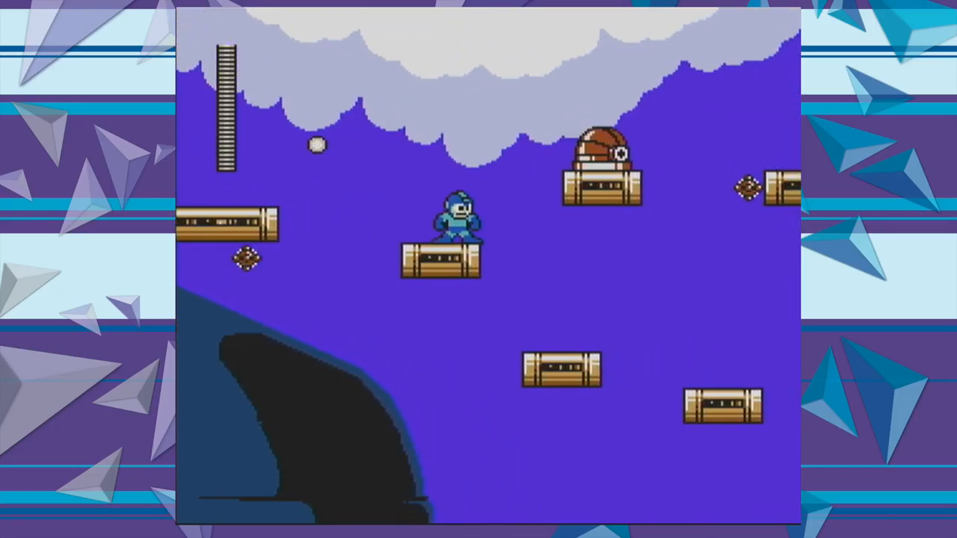
Step: Move right across the floating log platforms toward the brass pipe area
scroll("right", 3)
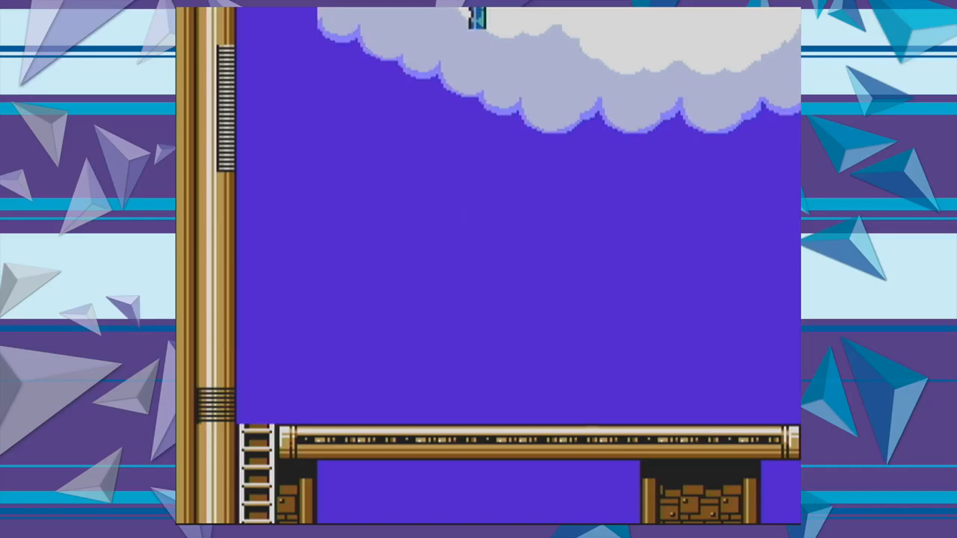
Step: Drop down the shaft onto the pipe floor and bring up the weapons menu
key("Start")
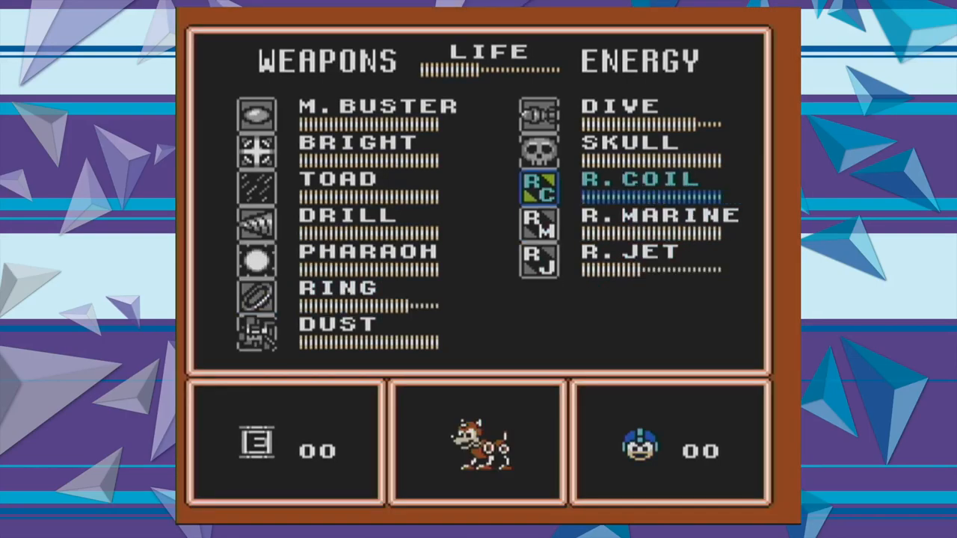
Step: Move the weapon cursor from R.COIL down through PHARAOH to DUST
key("down")
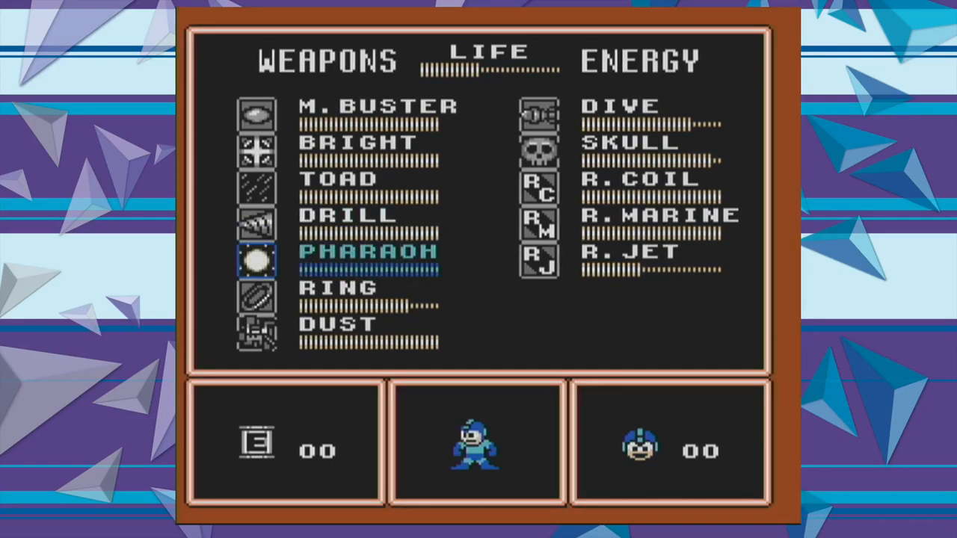
key("down")
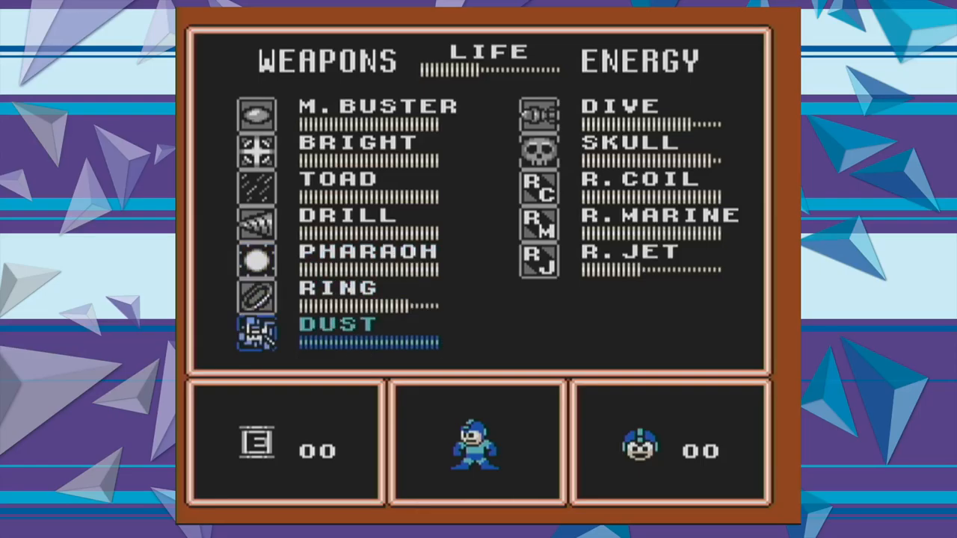